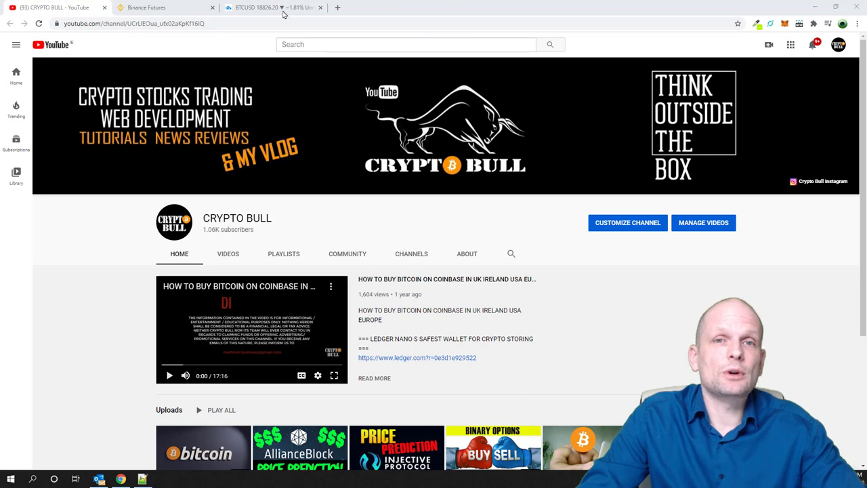
Step: Switch from the YouTube channel page to the TradingView BTCUSD chart tab
{"action": "left_click", "coordinate": [258, 9]}
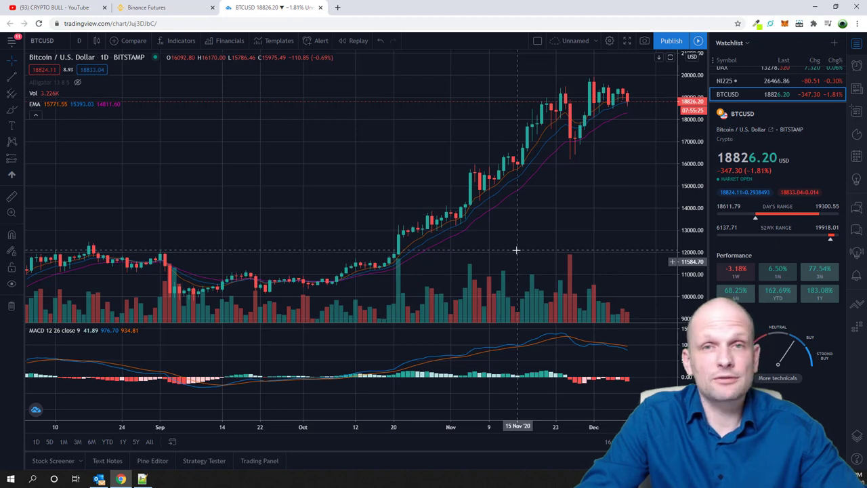
{"action": "mouse_move", "coordinate": [539, 250]}
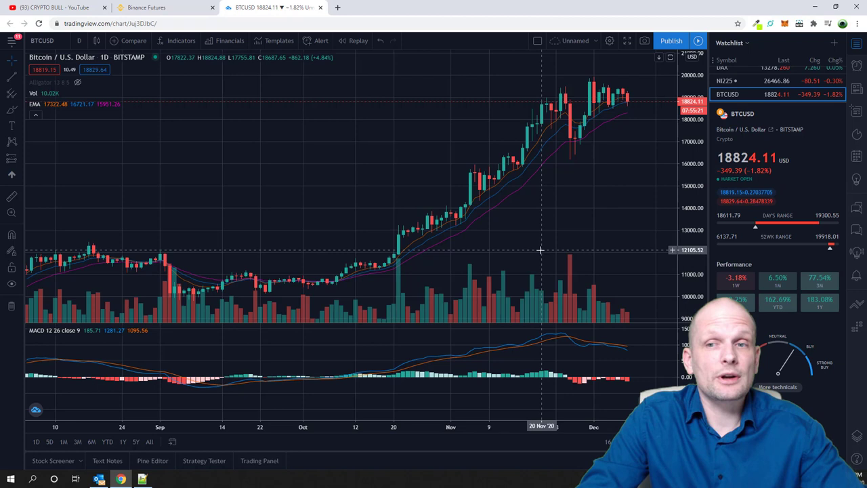
{"action": "mouse_move", "coordinate": [629, 103]}
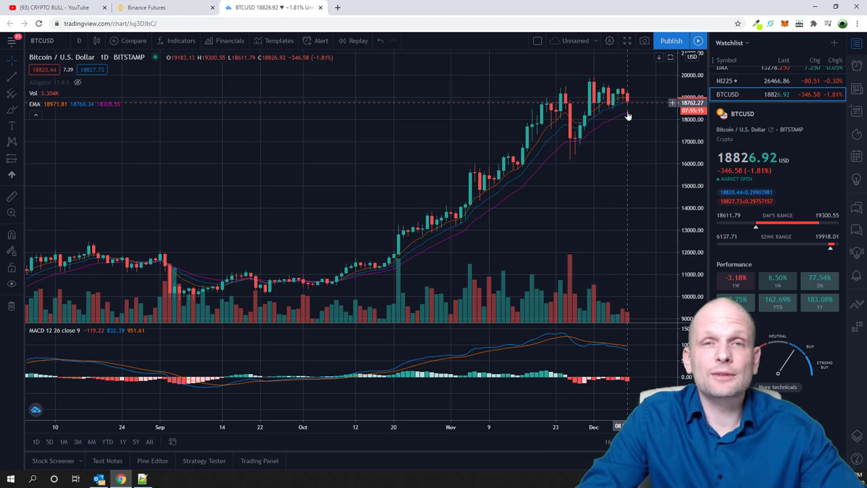
{"action": "mouse_move", "coordinate": [623, 121]}
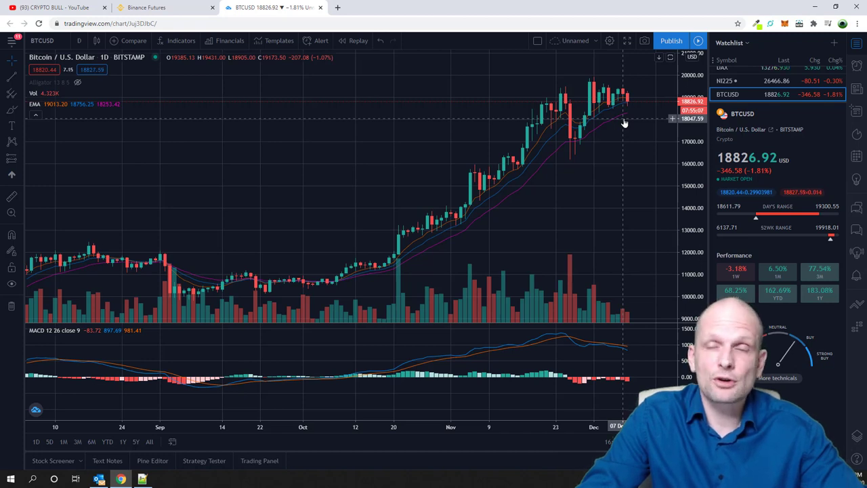
{"action": "mouse_move", "coordinate": [611, 166]}
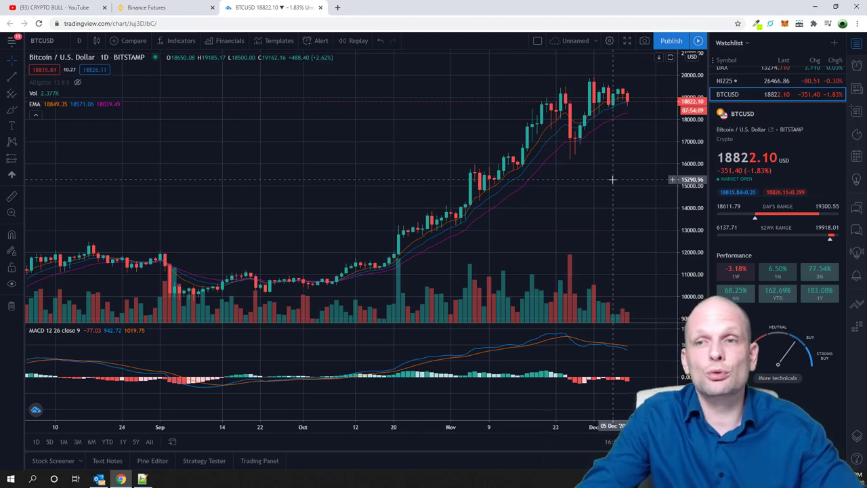
{"action": "mouse_move", "coordinate": [626, 119]}
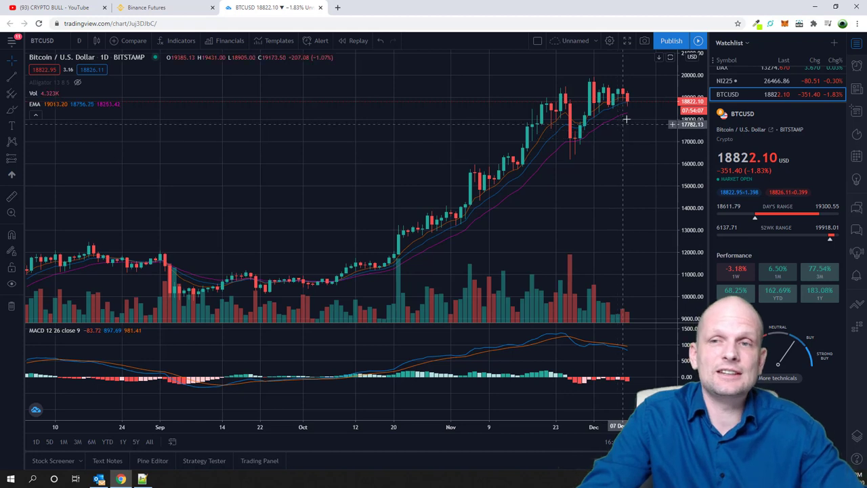
{"action": "mouse_move", "coordinate": [620, 138]}
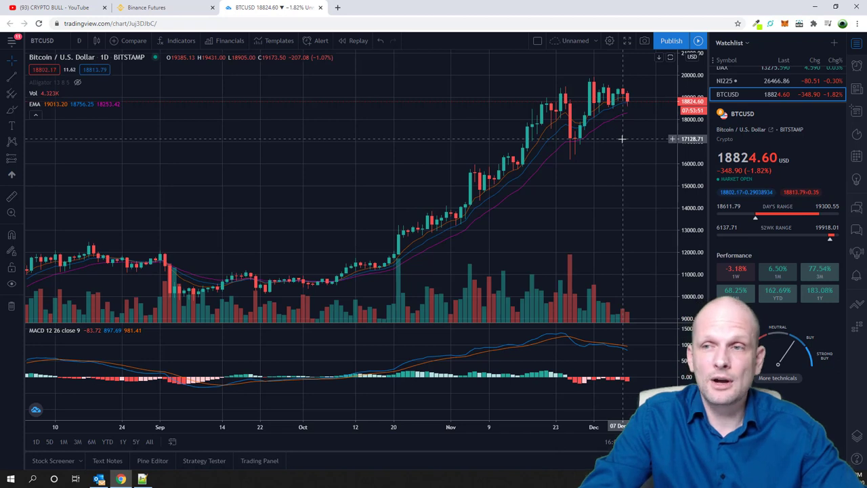
{"action": "mouse_move", "coordinate": [640, 197]}
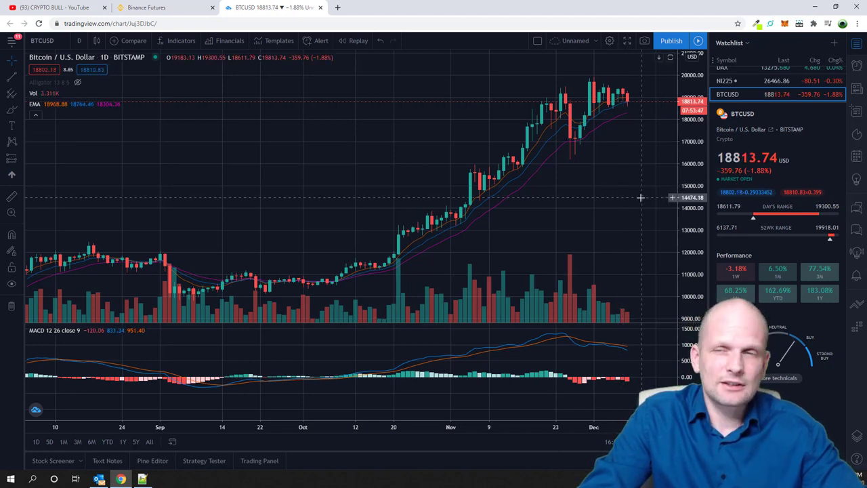
{"action": "mouse_move", "coordinate": [548, 211]}
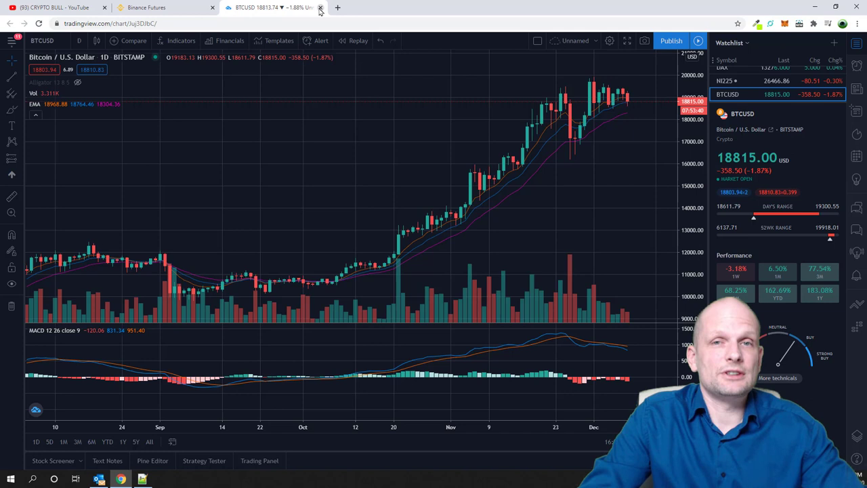
Step: Close the TradingView chart tab and confirm Leave, landing on the Binance Futures referral page
{"action": "left_click", "coordinate": [320, 8]}
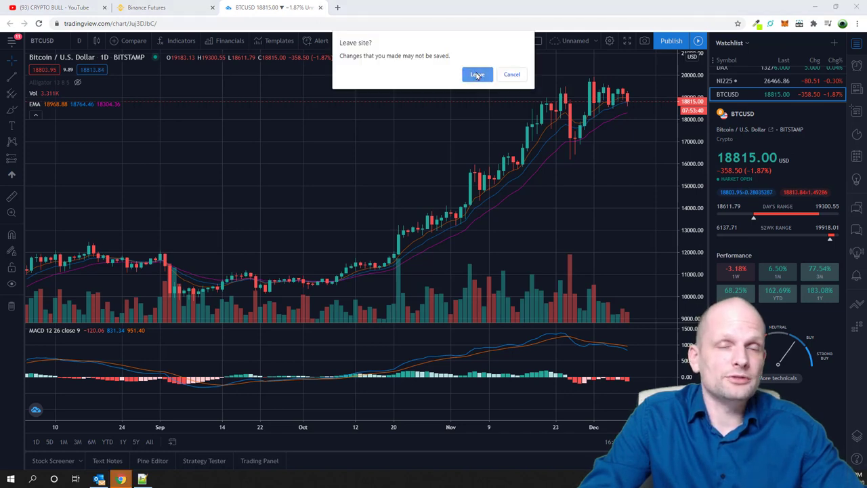
{"action": "left_click", "coordinate": [477, 74]}
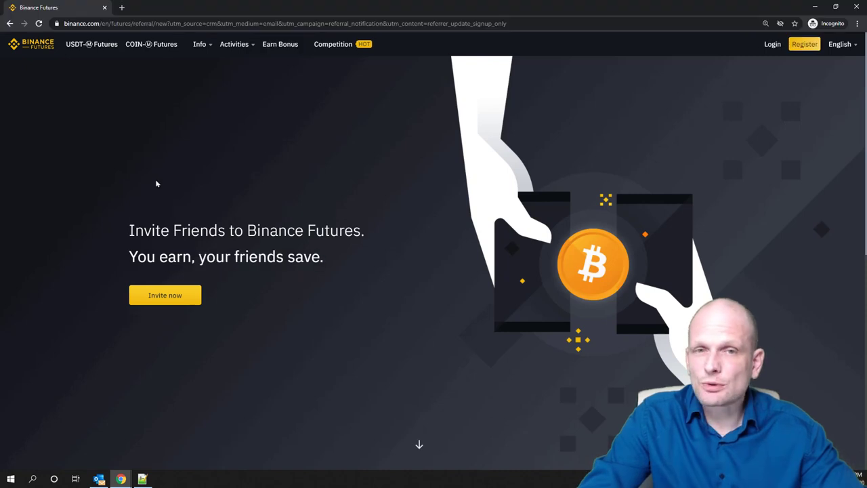
{"action": "mouse_move", "coordinate": [151, 190]}
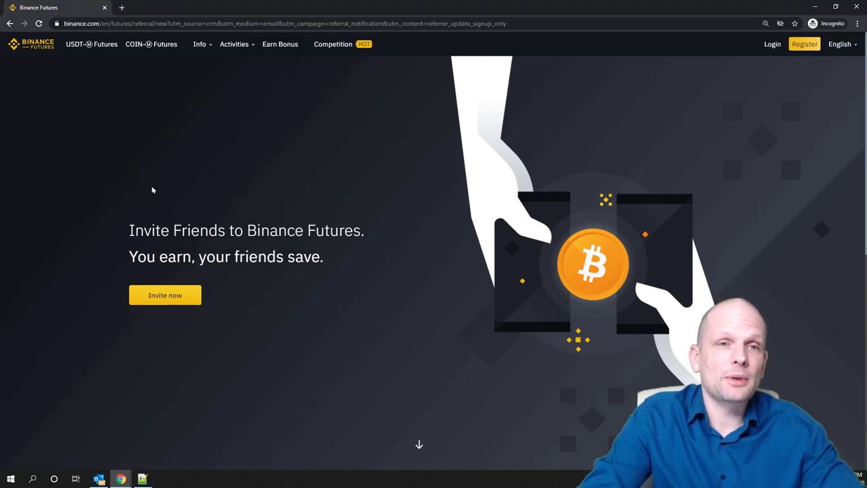
{"action": "mouse_move", "coordinate": [91, 43]}
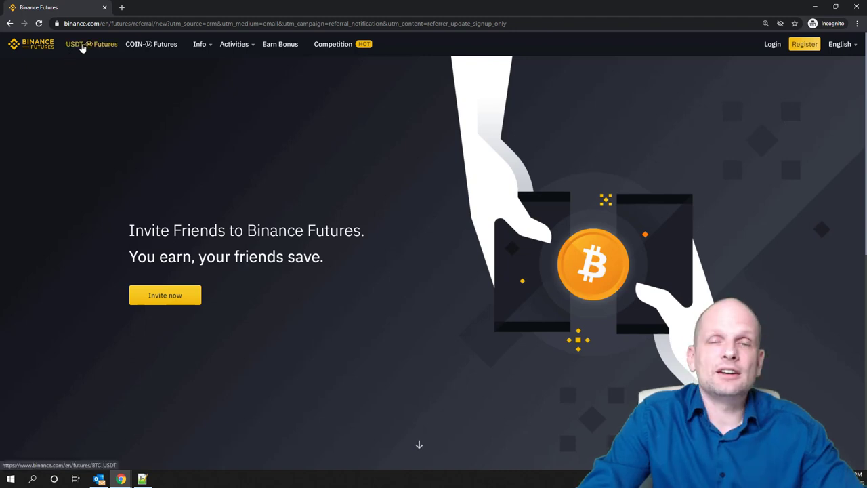
{"action": "mouse_move", "coordinate": [125, 168]}
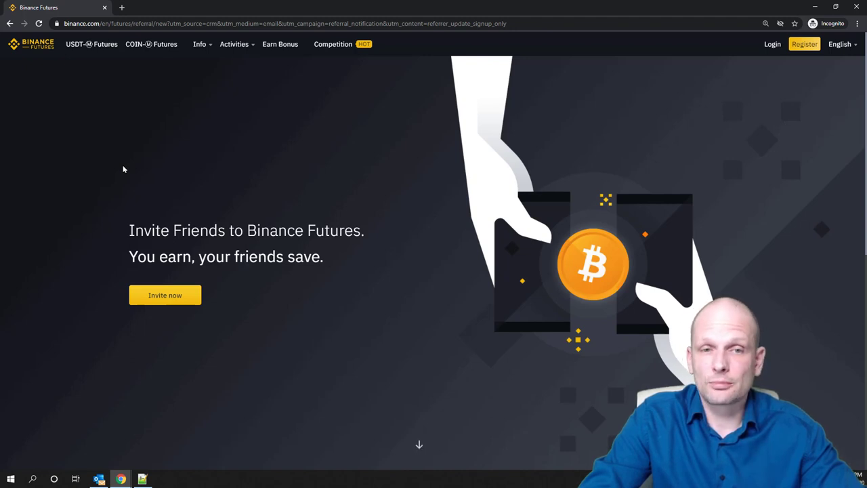
Step: Browse the referral introduction page and select the 'Help your friends' heading
{"action": "scroll", "scroll_direction": "down", "scroll_amount": 3}
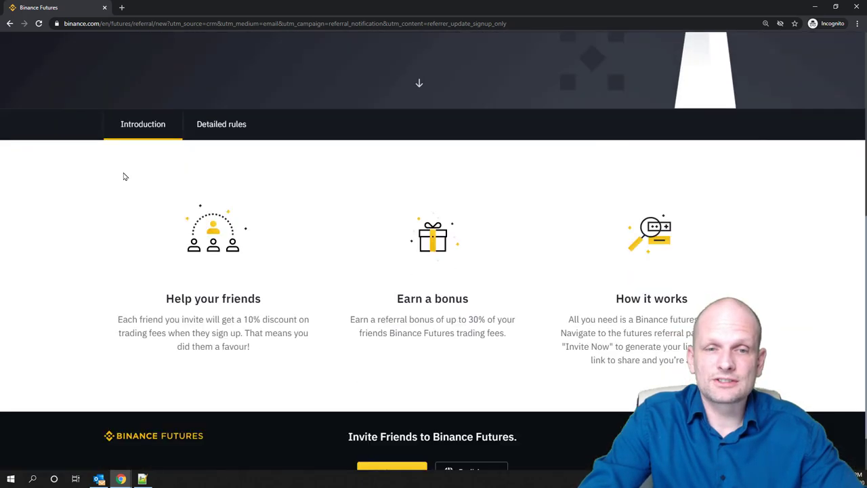
{"action": "scroll", "scroll_direction": "down", "scroll_amount": 3}
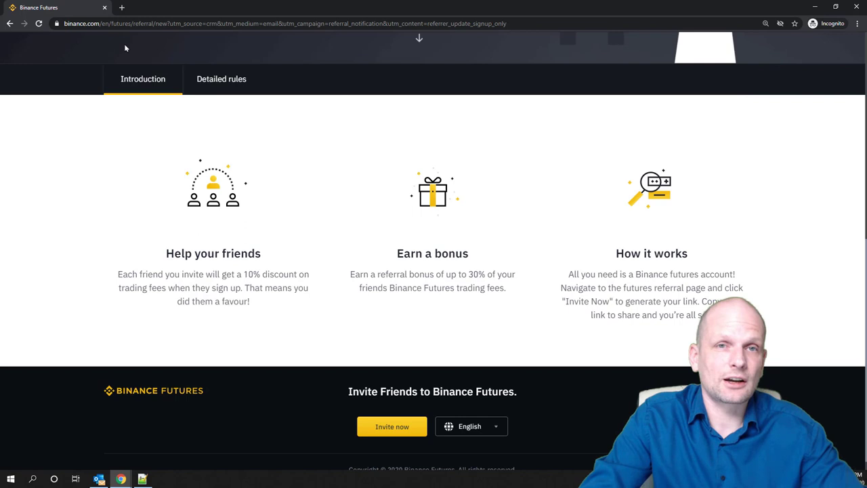
{"action": "mouse_move", "coordinate": [175, 257]}
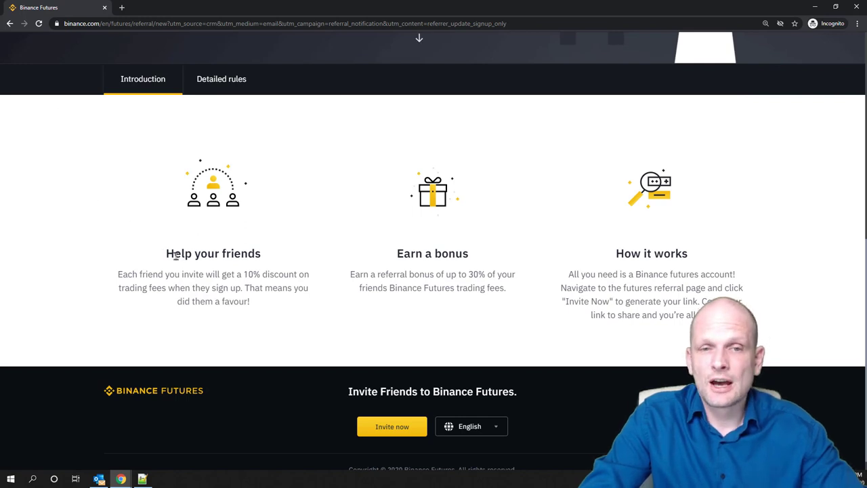
{"action": "double_click", "coordinate": [213, 254]}
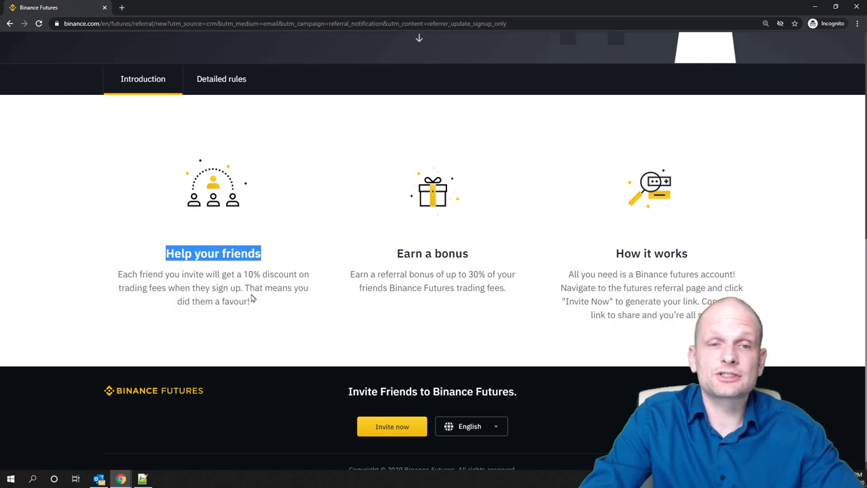
{"action": "mouse_move", "coordinate": [187, 280]}
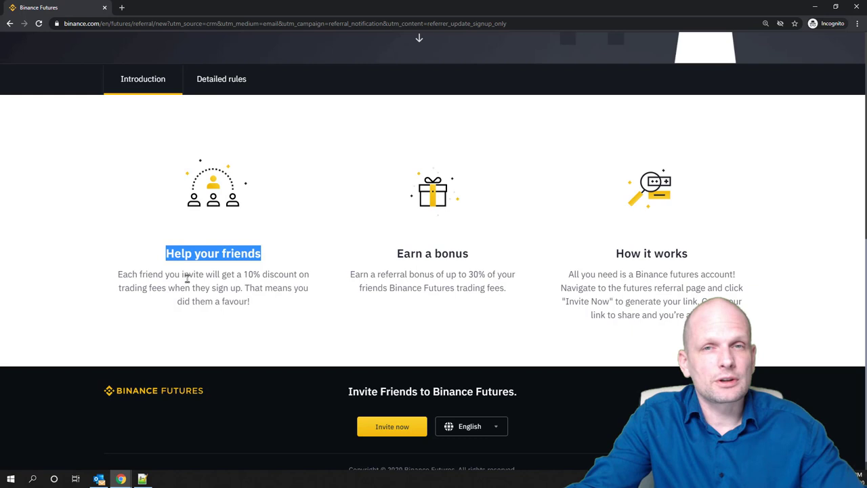
{"action": "scroll", "scroll_direction": "up", "scroll_amount": 3}
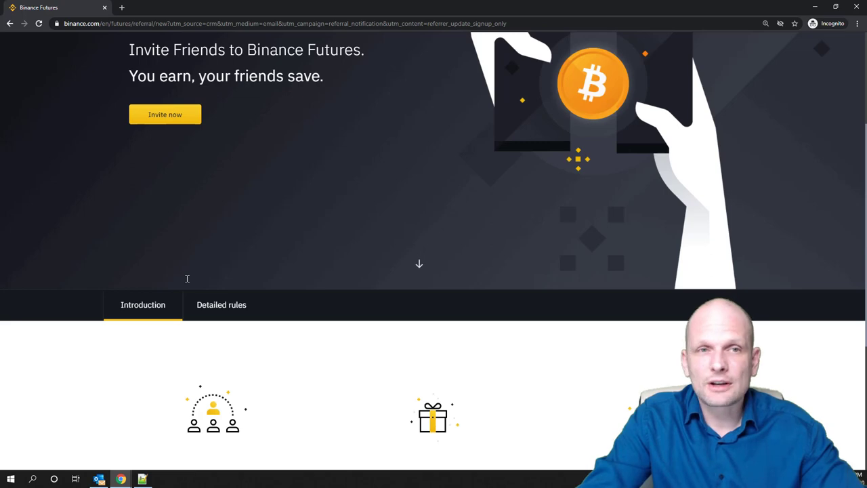
{"action": "scroll", "scroll_direction": "up", "scroll_amount": 3}
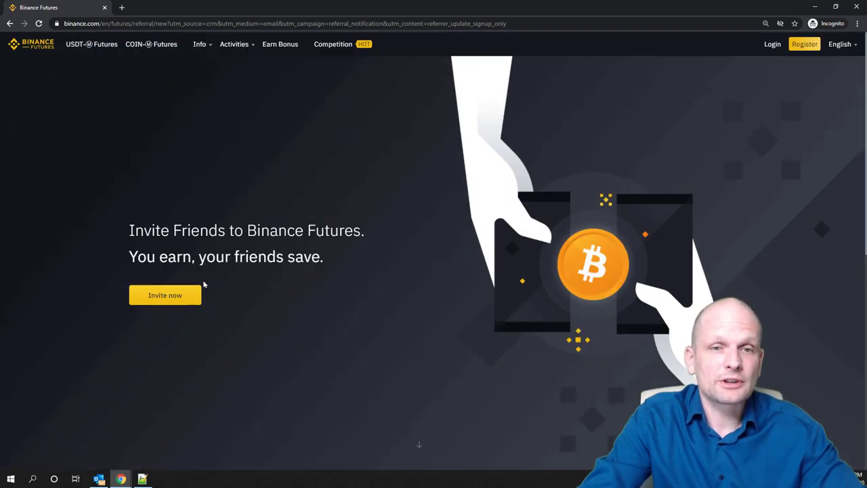
{"action": "scroll", "scroll_direction": "down", "scroll_amount": 3}
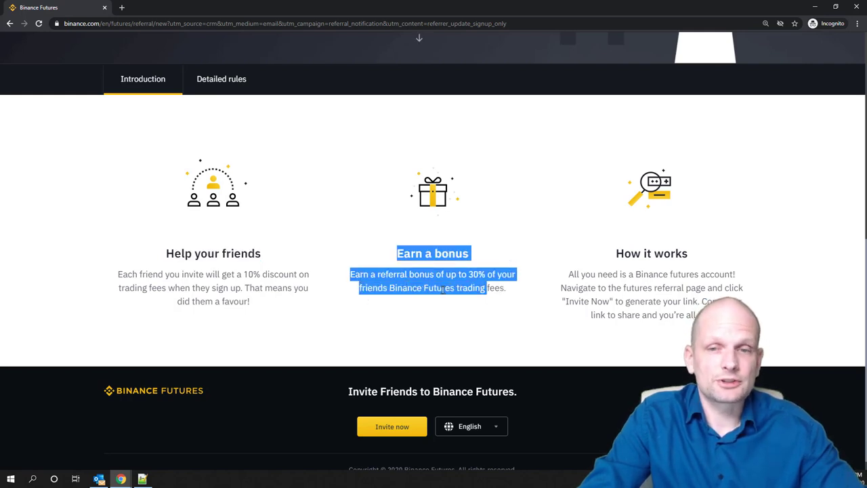
{"action": "mouse_move", "coordinate": [450, 299]}
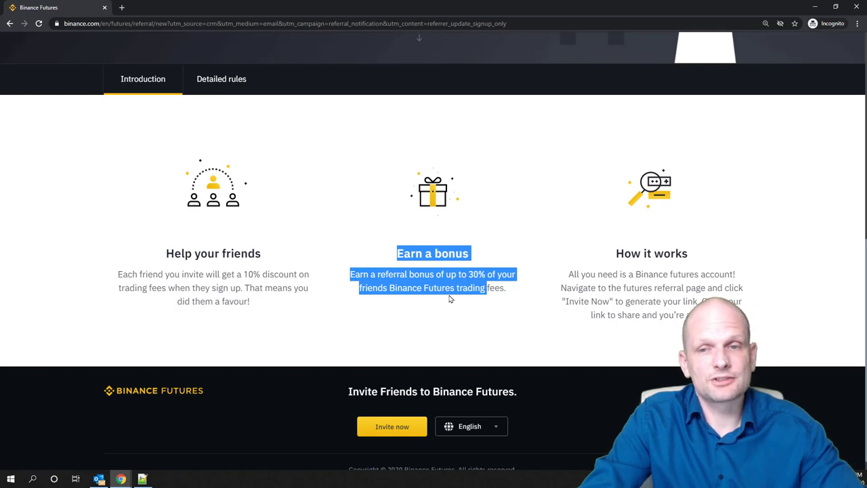
Step: Highlight the up-to-30% referral bonus sentence and the how-it-works requirement sentence
{"action": "left_click", "coordinate": [502, 288]}
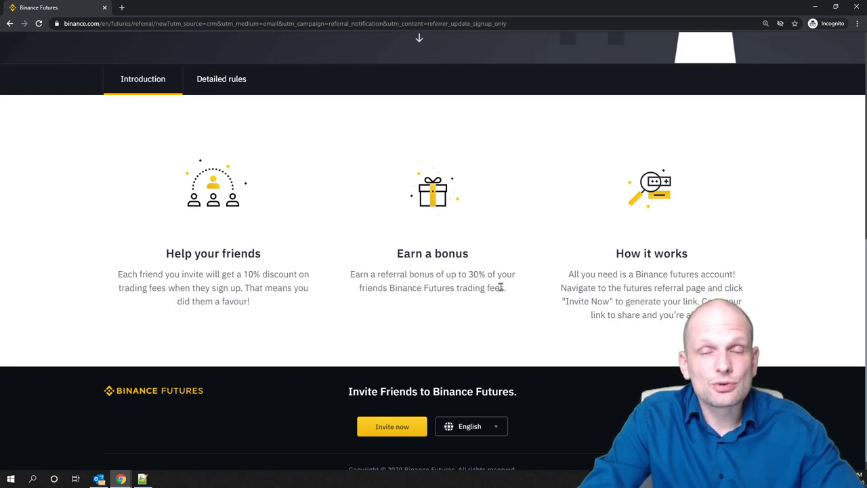
{"action": "left_click_drag", "start_coordinate": [409, 274], "coordinate": [504, 287]}
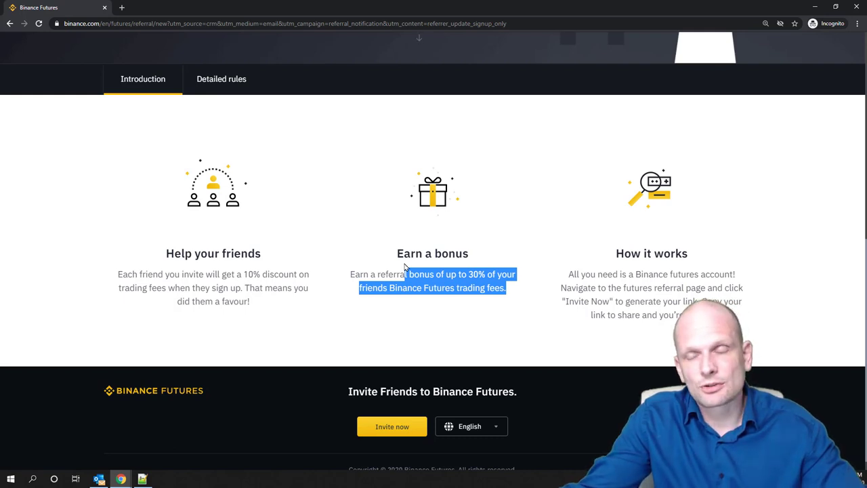
{"action": "mouse_move", "coordinate": [584, 284]}
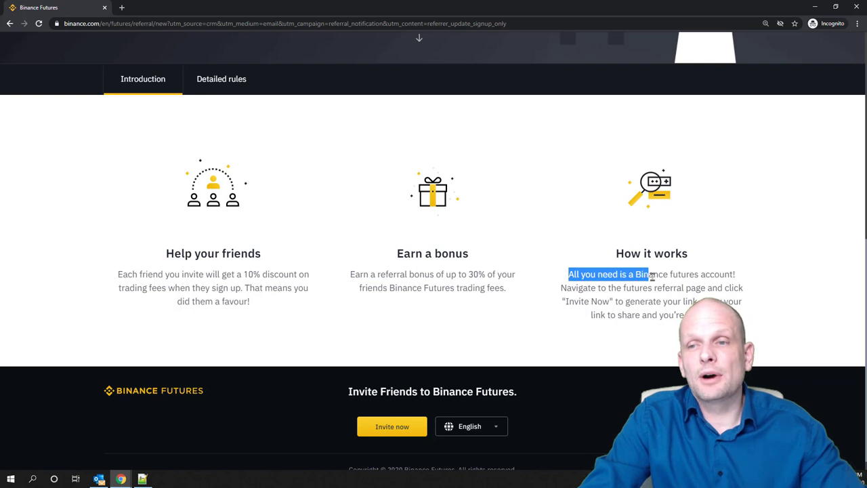
{"action": "left_click_drag", "start_coordinate": [647, 274], "coordinate": [612, 288]}
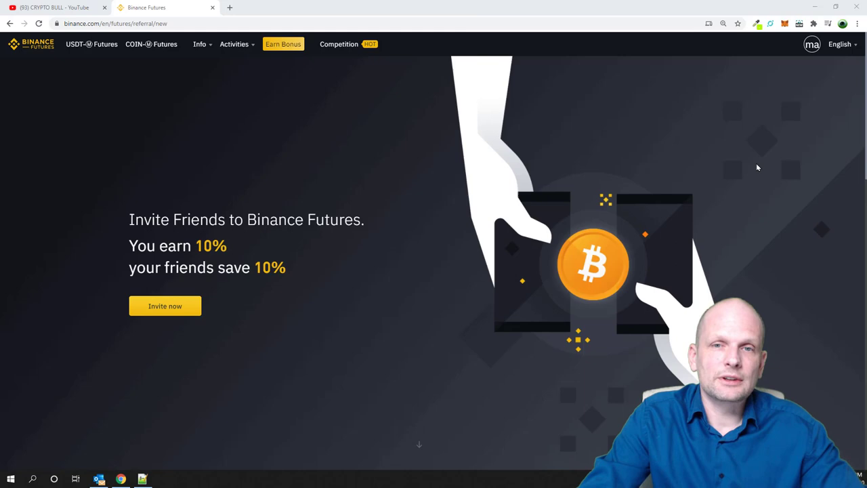
{"action": "scroll", "scroll_direction": "down", "scroll_amount": 3}
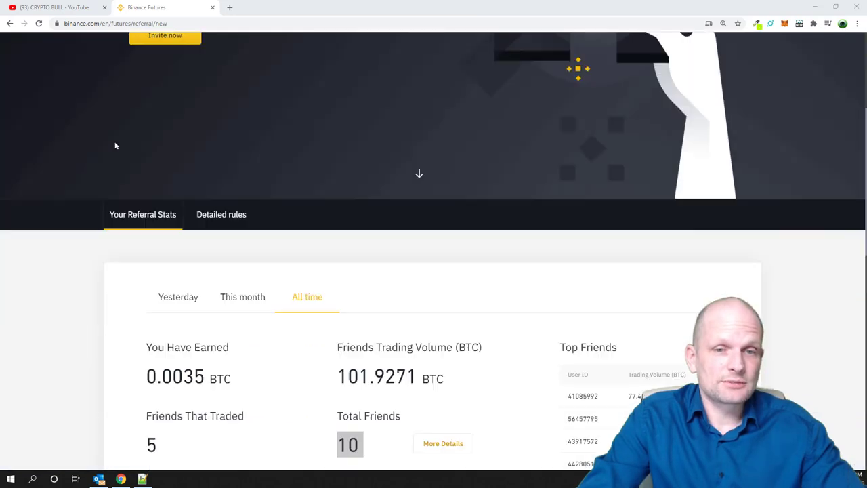
{"action": "scroll", "scroll_direction": "up", "scroll_amount": 3}
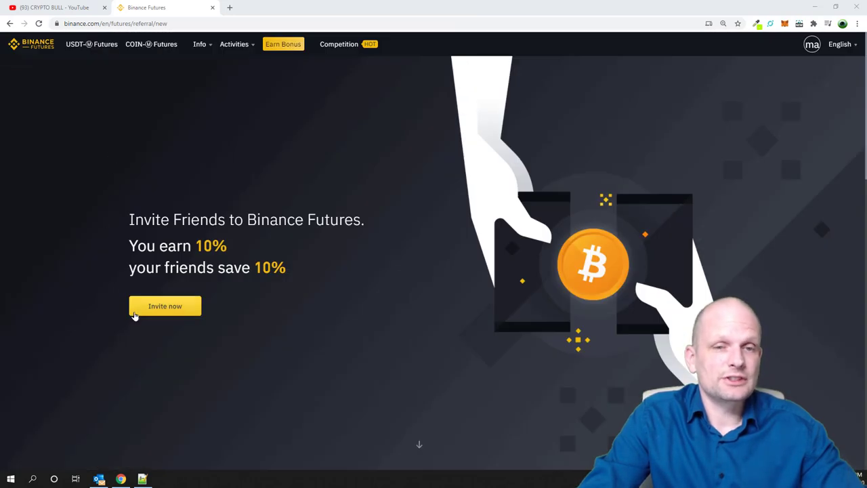
{"action": "mouse_move", "coordinate": [283, 192]}
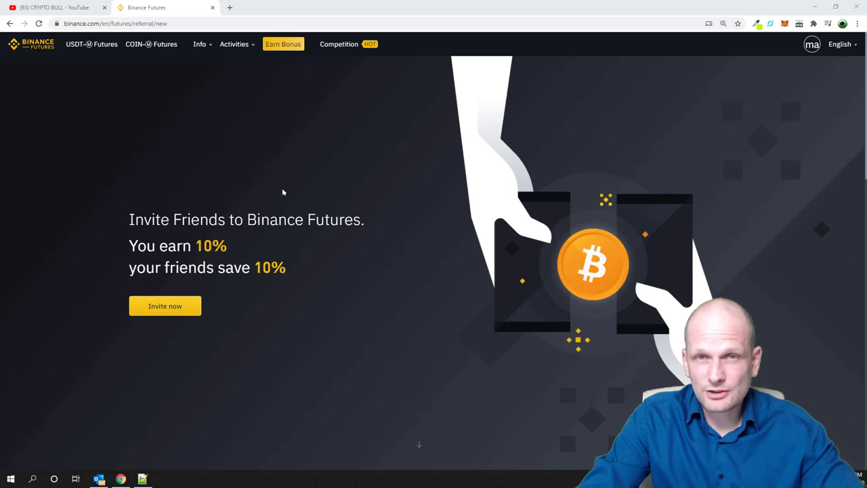
{"action": "mouse_move", "coordinate": [339, 176]}
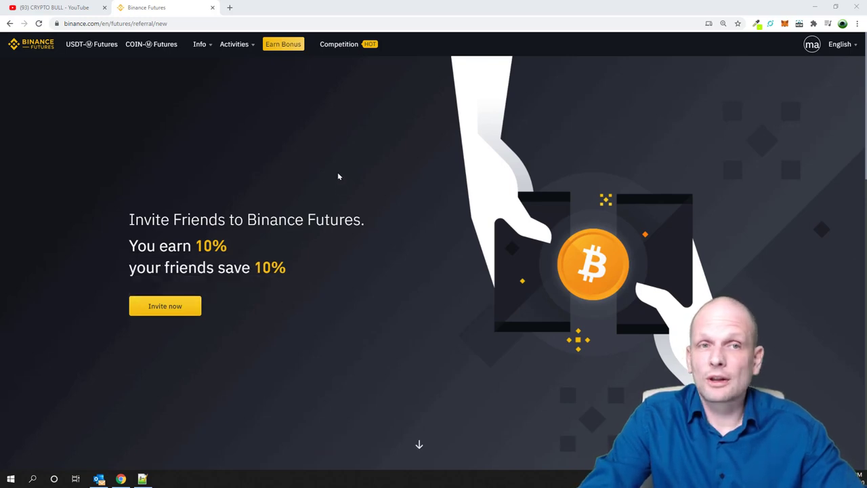
{"action": "mouse_move", "coordinate": [170, 122]}
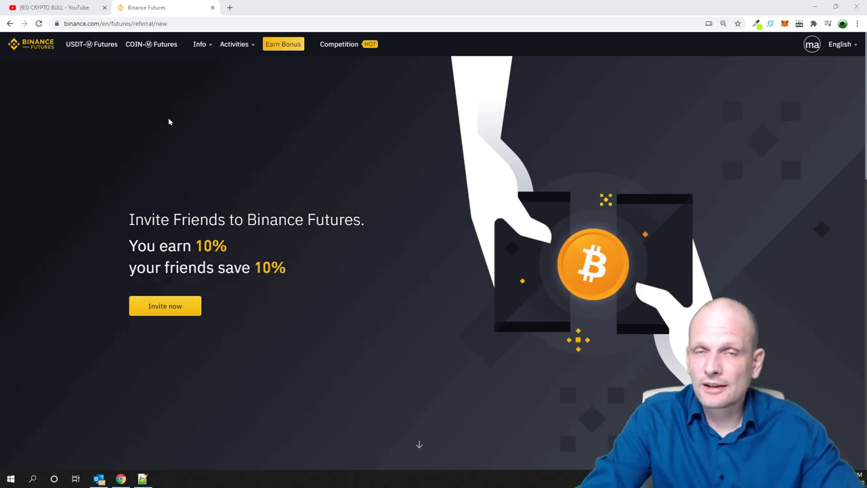
Step: Copy the referral code from the Invite Friends Now dialog and close it
{"action": "left_click", "coordinate": [165, 306]}
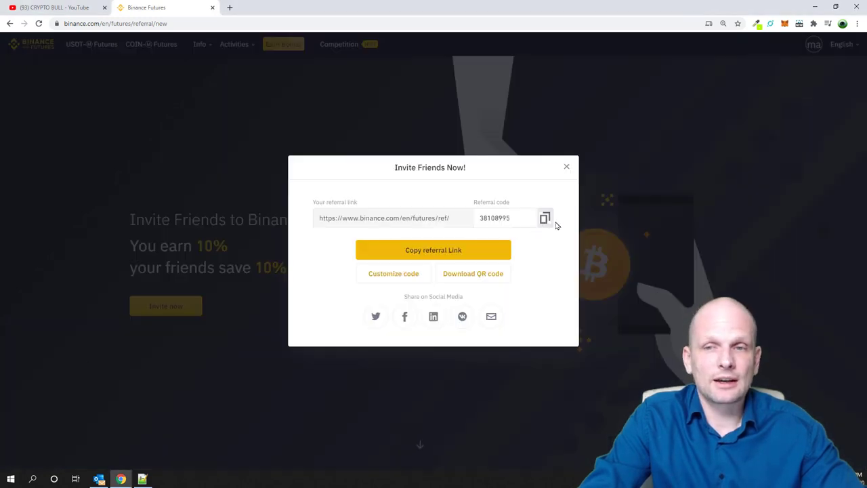
{"action": "left_click", "coordinate": [545, 217]}
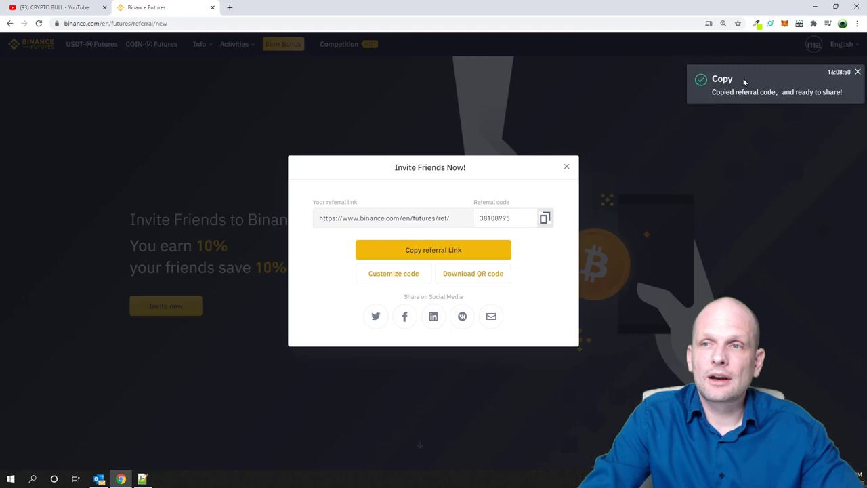
{"action": "mouse_move", "coordinate": [767, 101]}
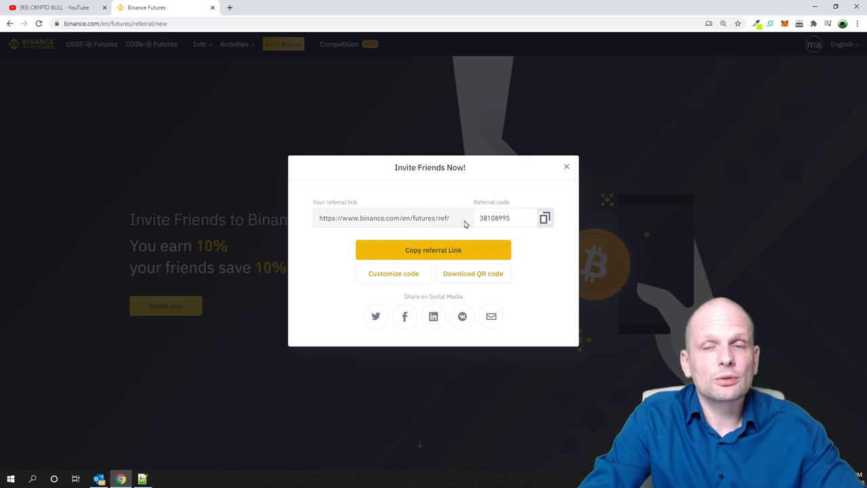
{"action": "mouse_move", "coordinate": [513, 225]}
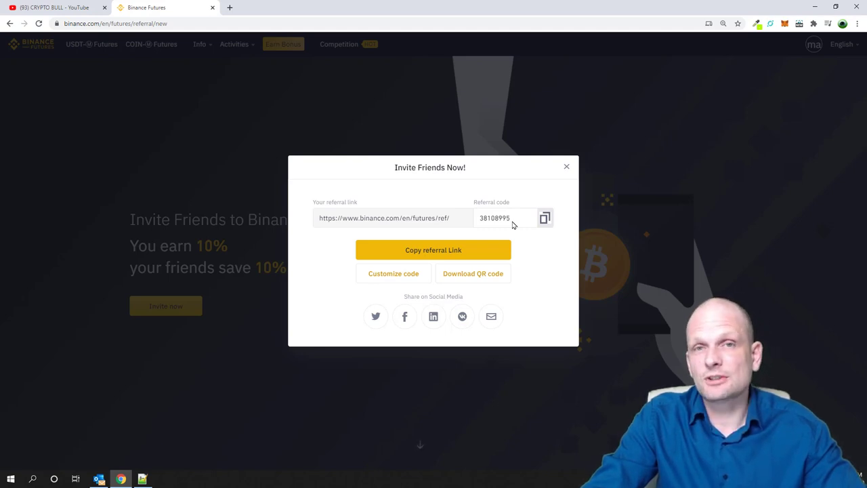
{"action": "mouse_move", "coordinate": [552, 165]}
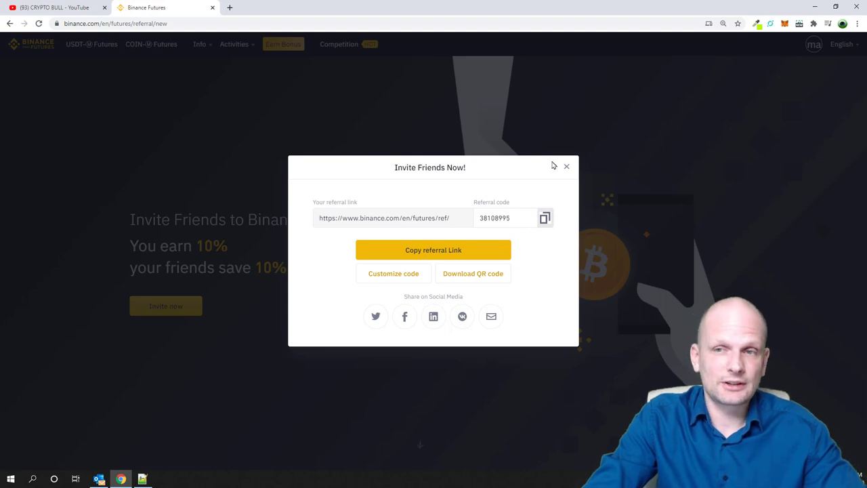
{"action": "left_click", "coordinate": [567, 167]}
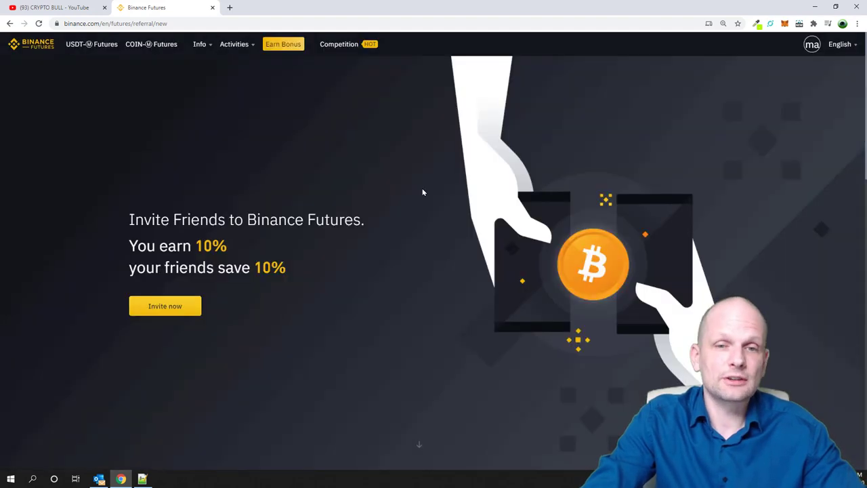
{"action": "mouse_move", "coordinate": [419, 198]}
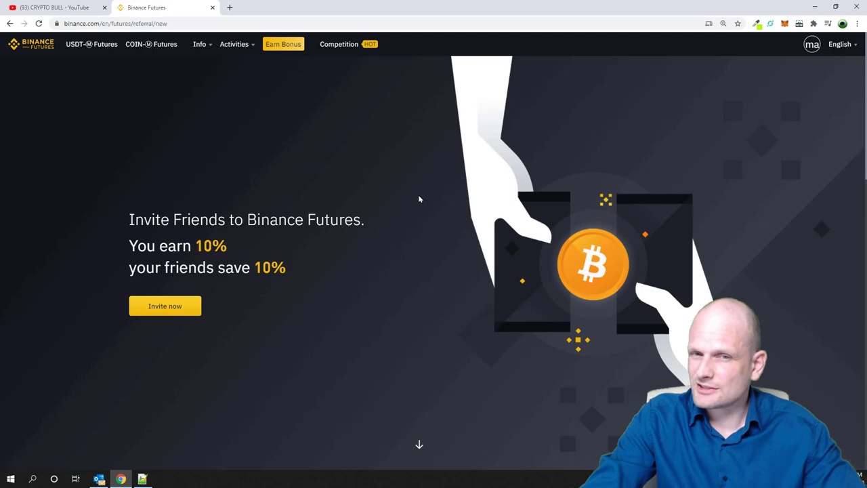
{"action": "scroll", "scroll_direction": "down", "scroll_amount": 3}
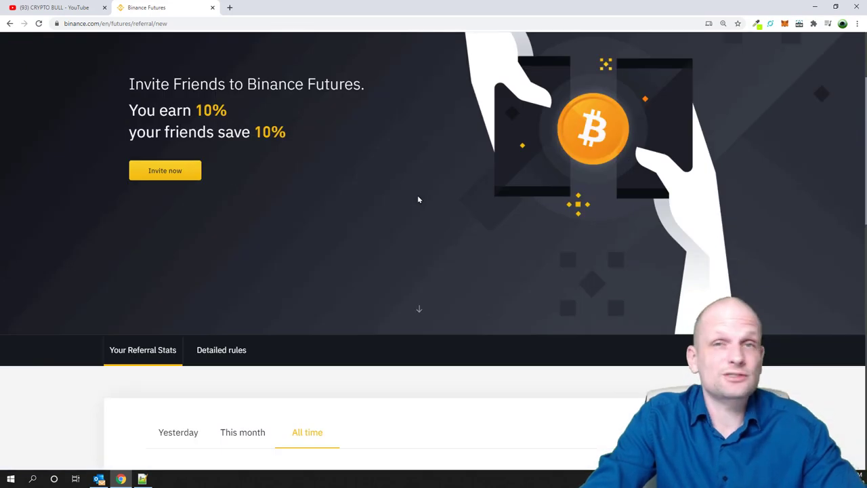
{"action": "scroll", "scroll_direction": "down", "scroll_amount": 3}
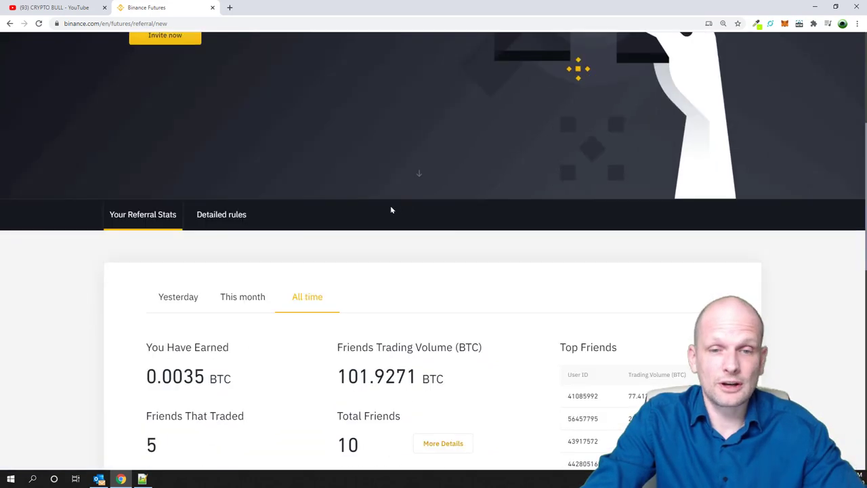
{"action": "scroll", "scroll_direction": "down", "scroll_amount": 3}
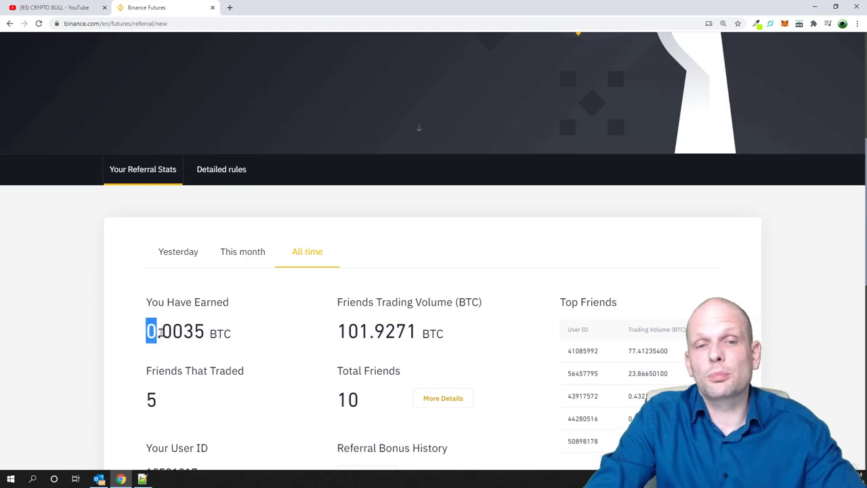
{"action": "left_click_drag", "start_coordinate": [150, 331], "coordinate": [204, 330]}
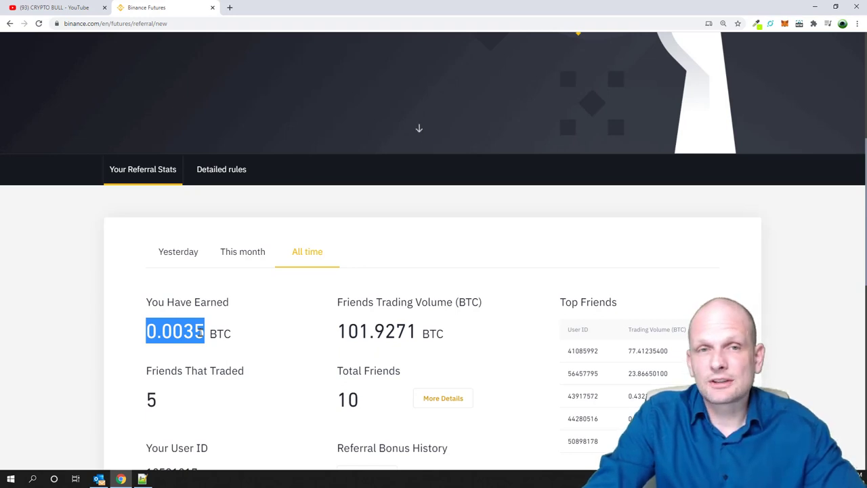
{"action": "scroll", "scroll_direction": "up", "scroll_amount": 3}
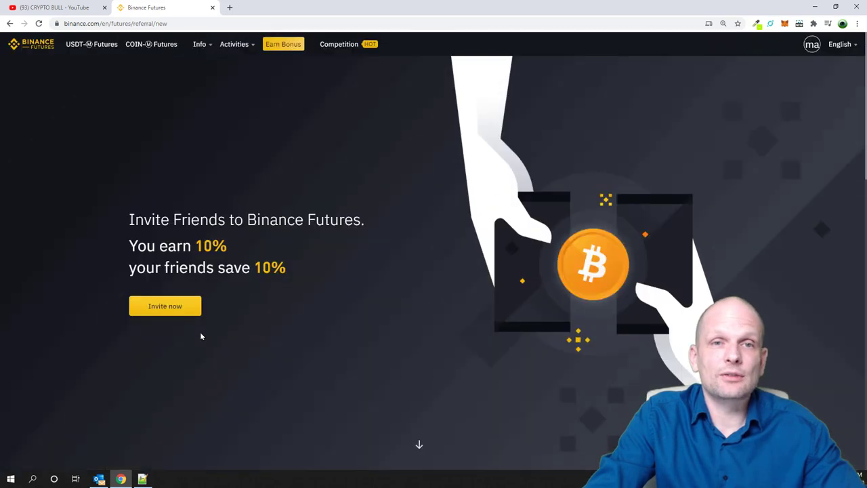
{"action": "mouse_move", "coordinate": [205, 179]}
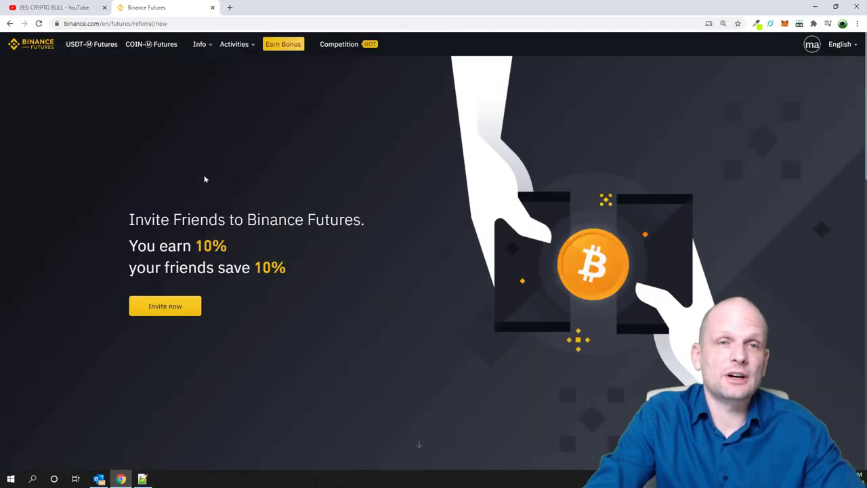
{"action": "mouse_move", "coordinate": [92, 44]}
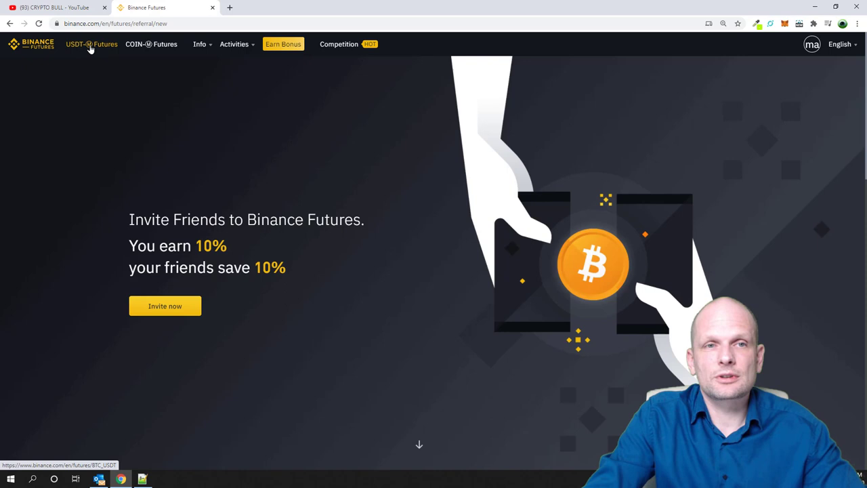
Step: Go to the USDT-M Futures BTC/USDT trading page from the top navigation
{"action": "left_click", "coordinate": [92, 43]}
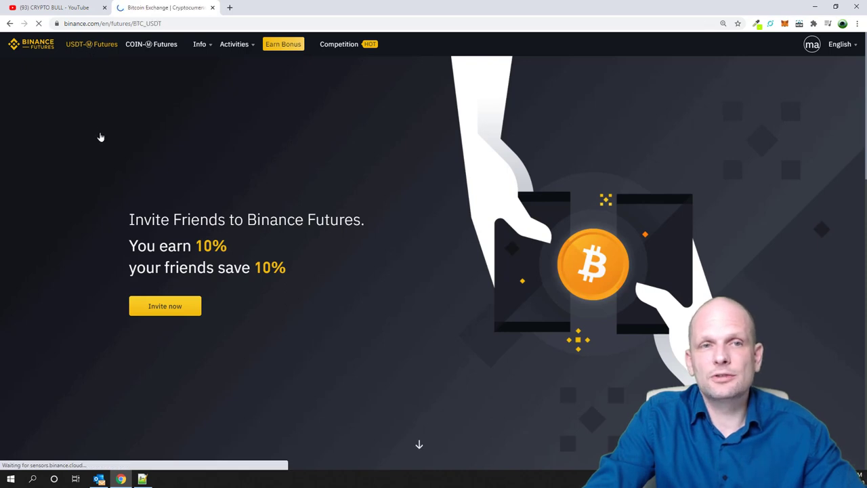